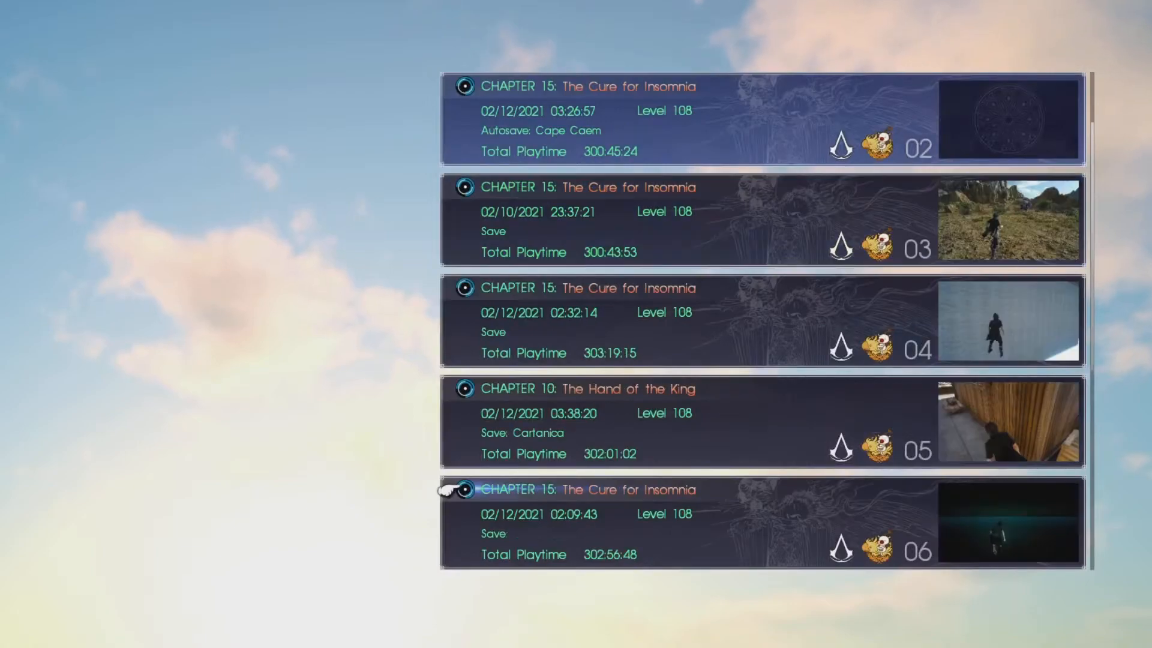
Scroll the save list down to slot 07 to reach a Chapter 15 save
scroll("down", 3)
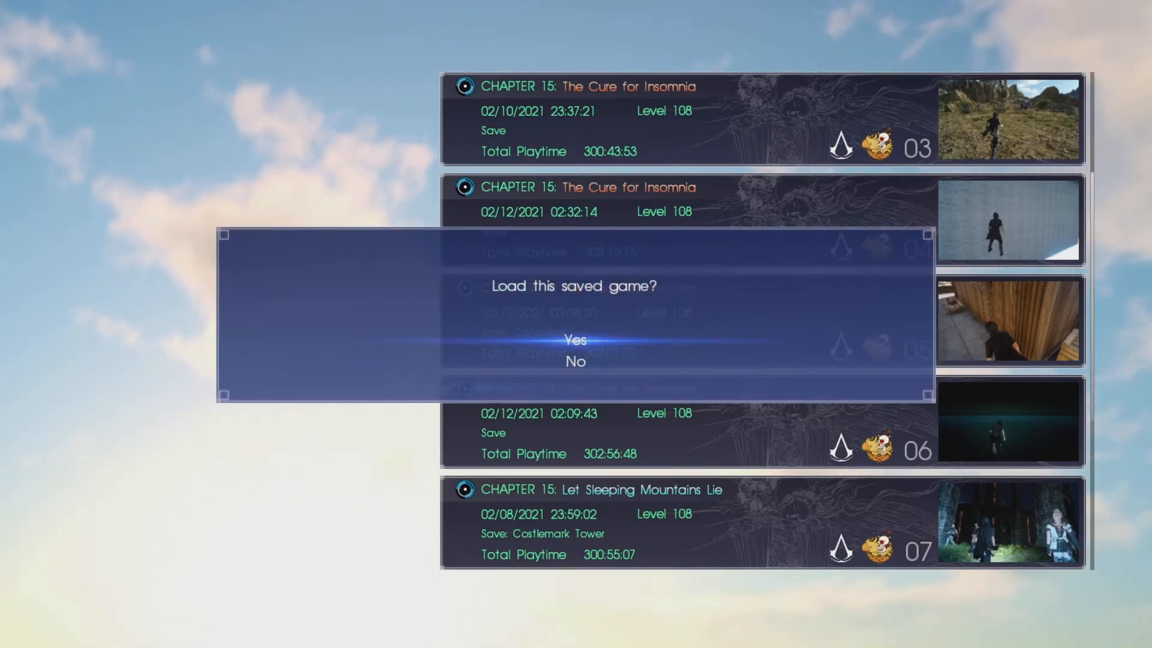
Decline loading the save and return to the title menu
left_click(576, 340)
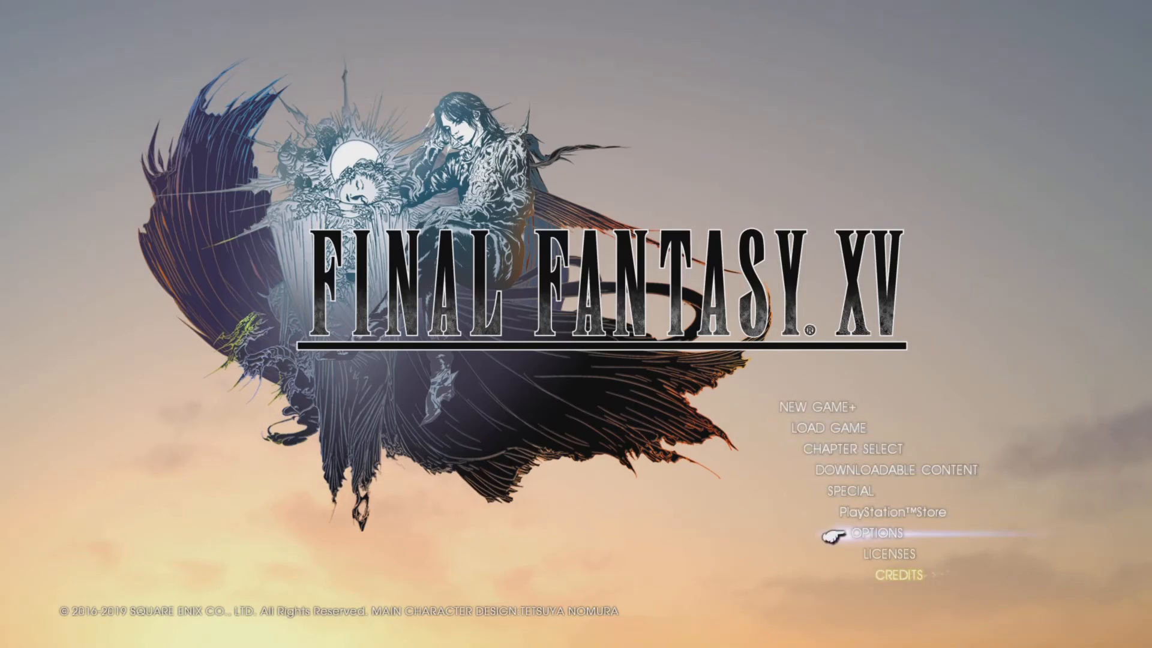
Set the text language to Japanese in Options and apply it, returning to title
left_click(868, 532)
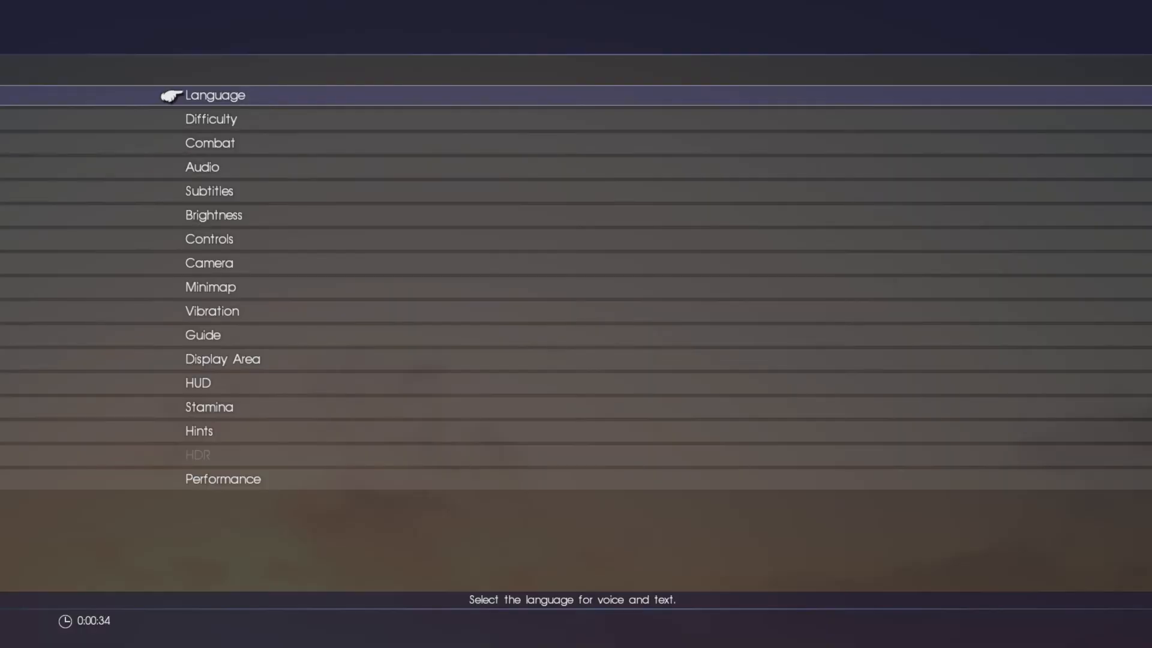
left_click(213, 94)
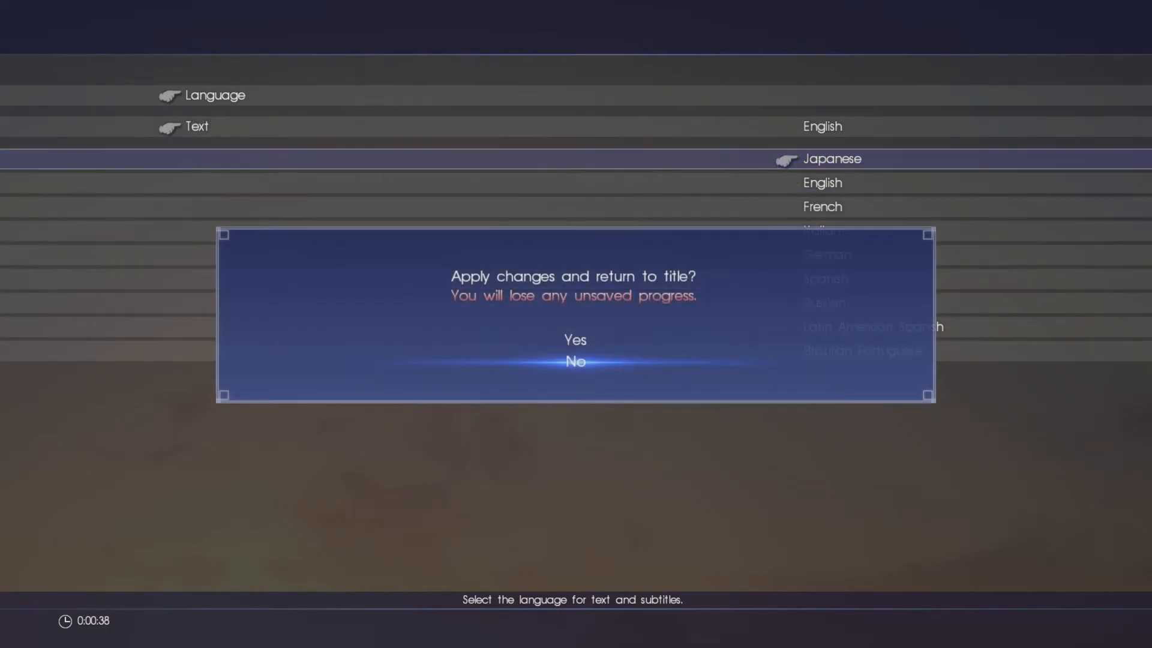
left_click(575, 339)
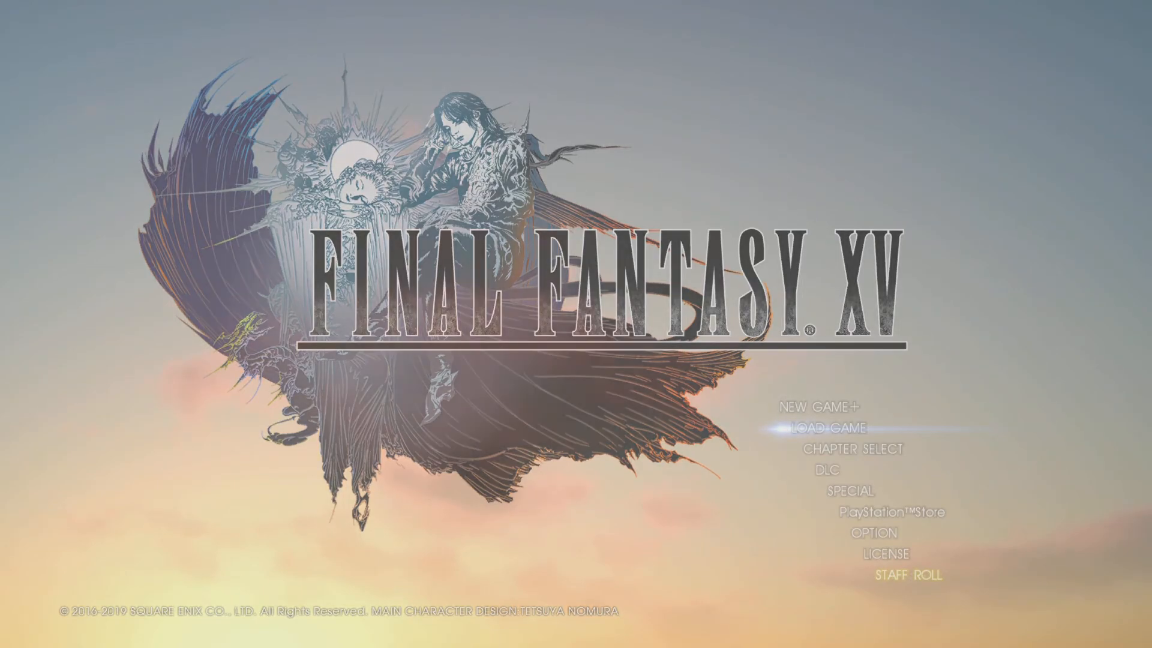
Load the Chapter 15 save from Load Game, confirming with はい
left_click(831, 426)
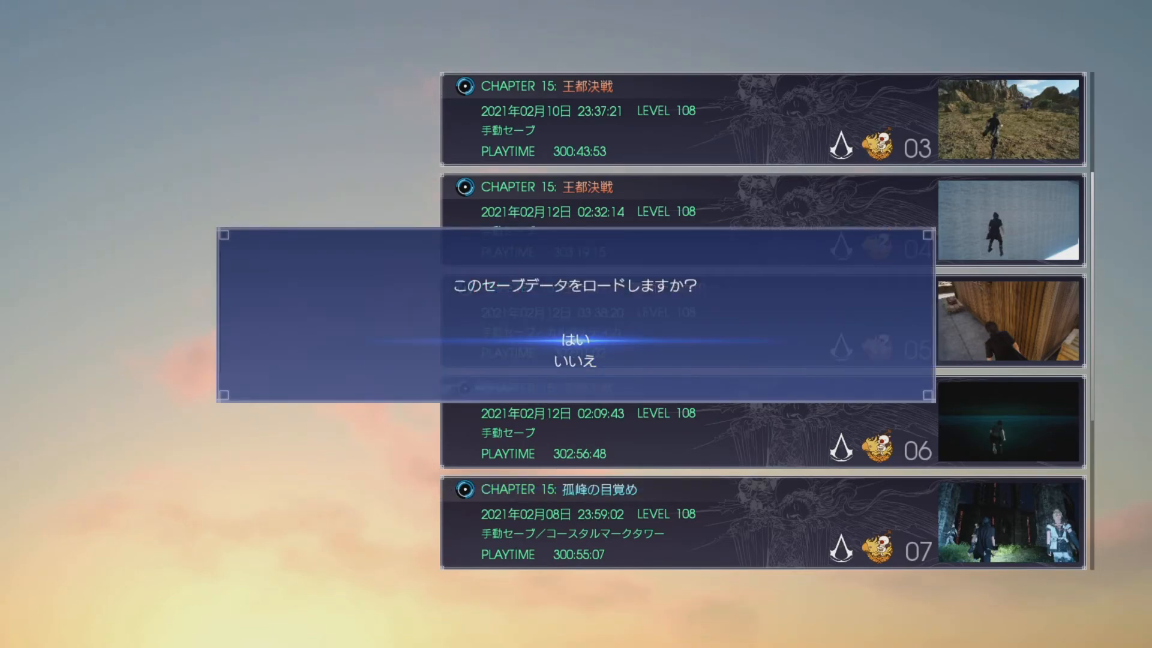
left_click(574, 343)
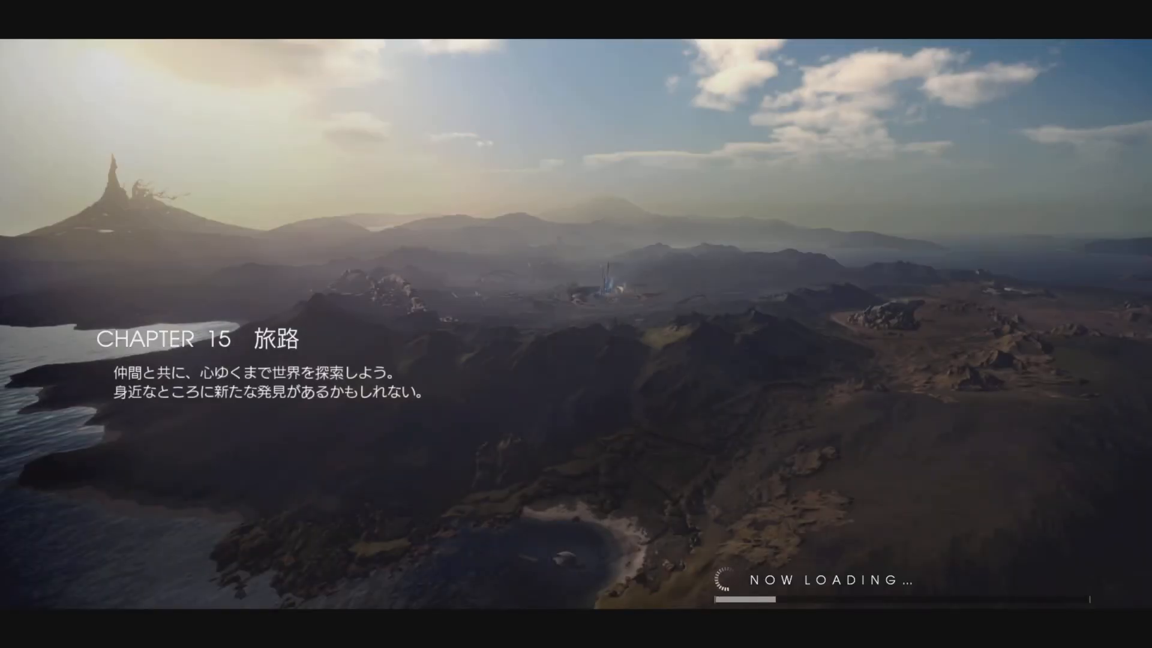